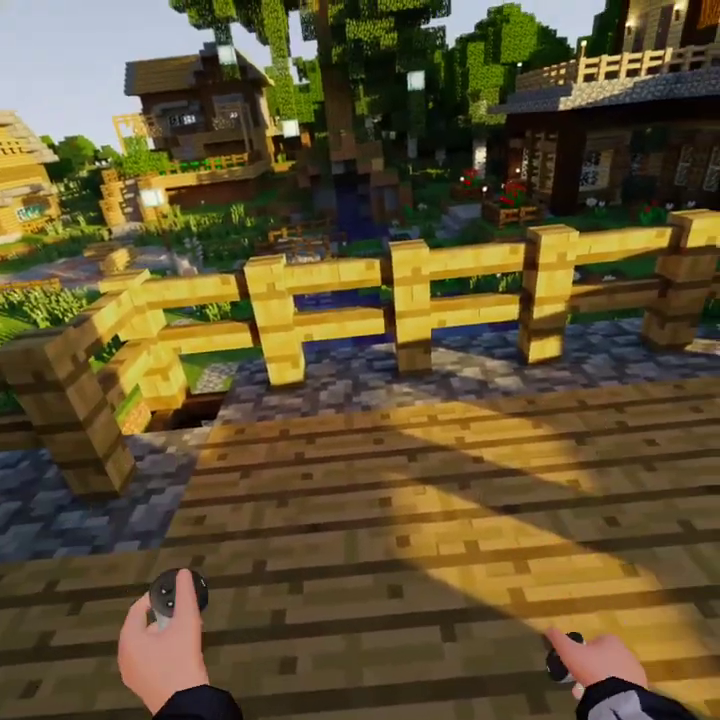
pyautogui.moveTo(360, 200)
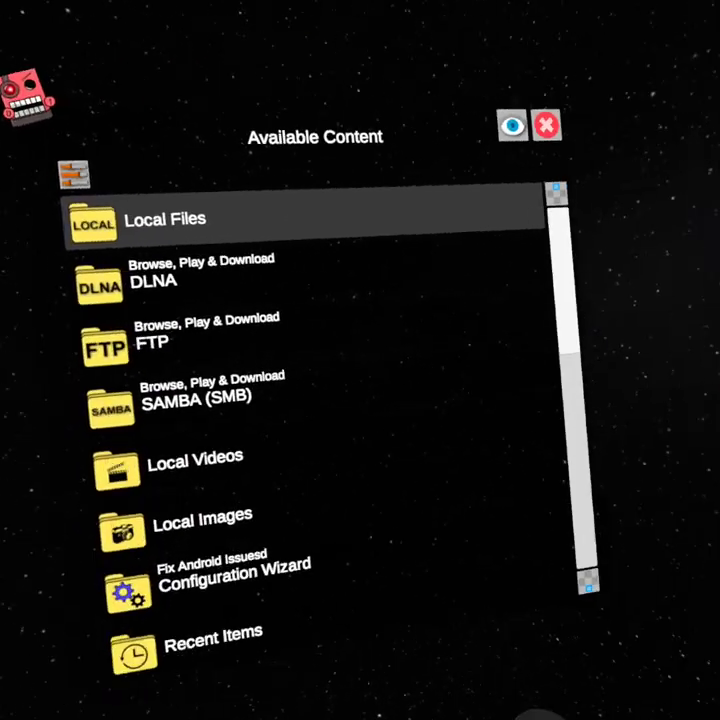
# - Browse Local Files into All Folders to reach the Android/data Scoped Storage steps
pyautogui.click(165, 219)
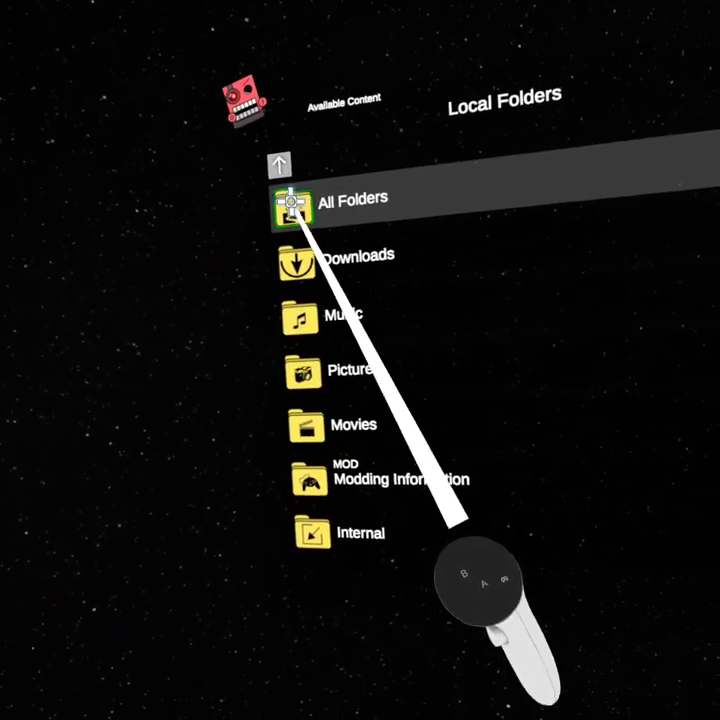
pyautogui.click(293, 198)
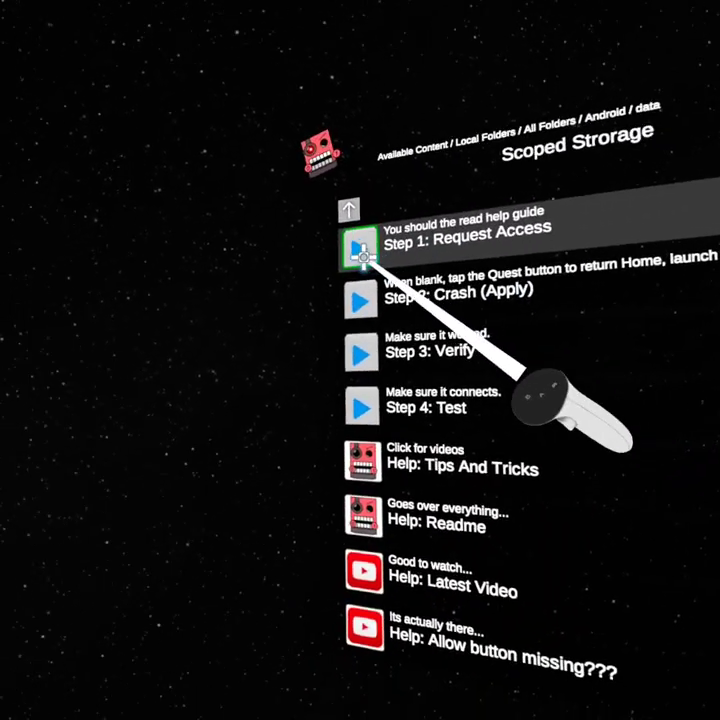
# - Request access, approve Use This Folder for Android/data, and dismiss the success message
pyautogui.click(358, 253)
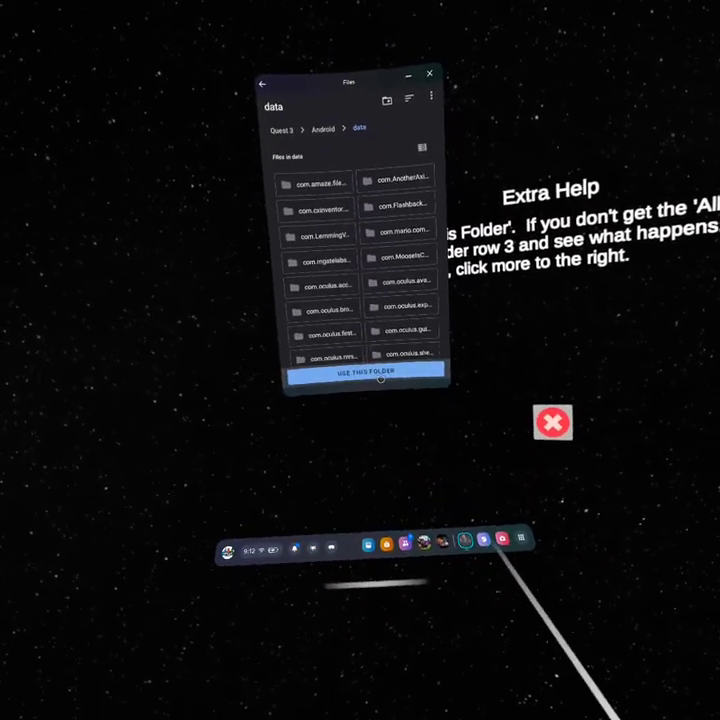
pyautogui.click(362, 371)
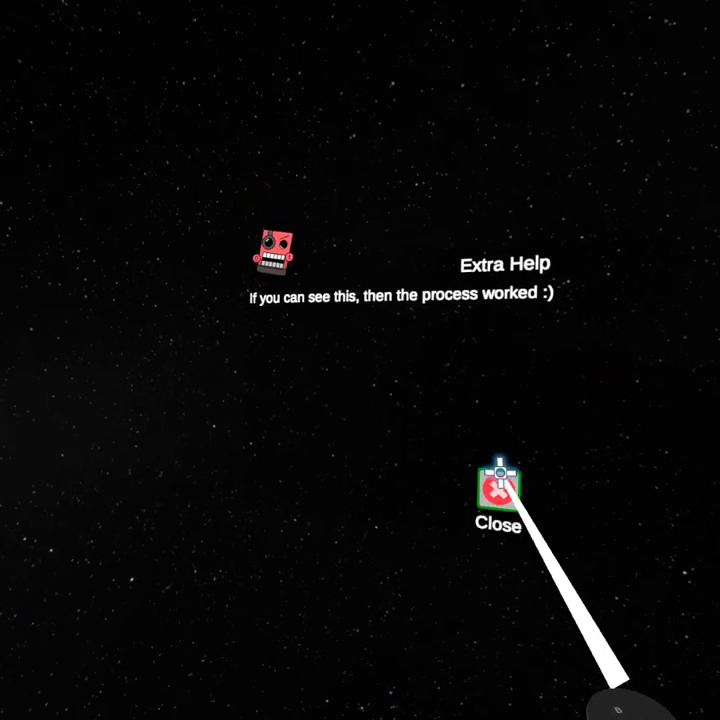
pyautogui.click(497, 495)
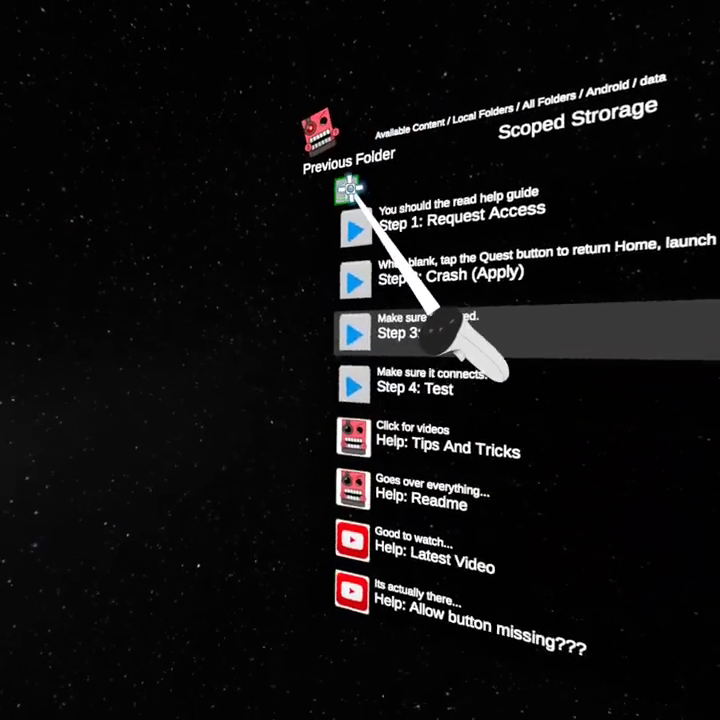
# - Go back to Downloads and open the Bonelab_Multiplayer_Mockup zip's install options
pyautogui.click(348, 185)
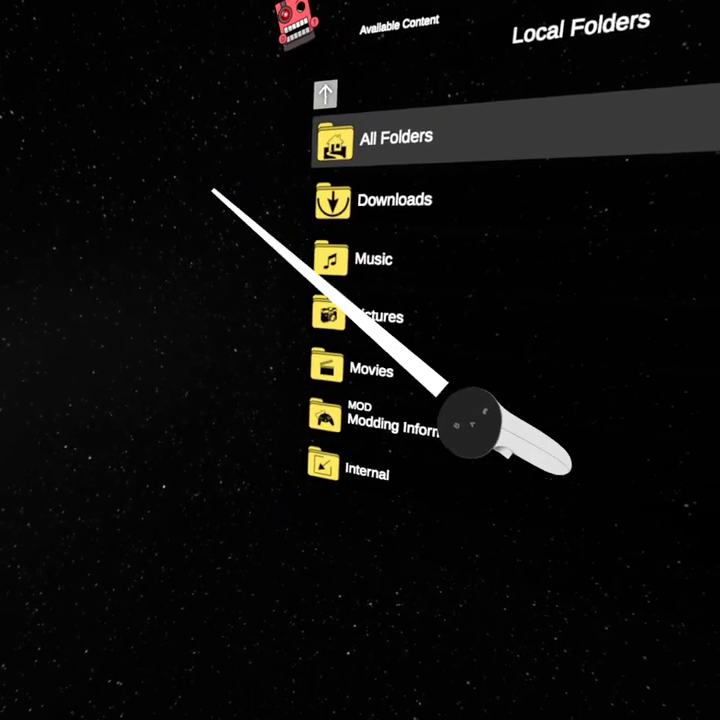
pyautogui.click(328, 199)
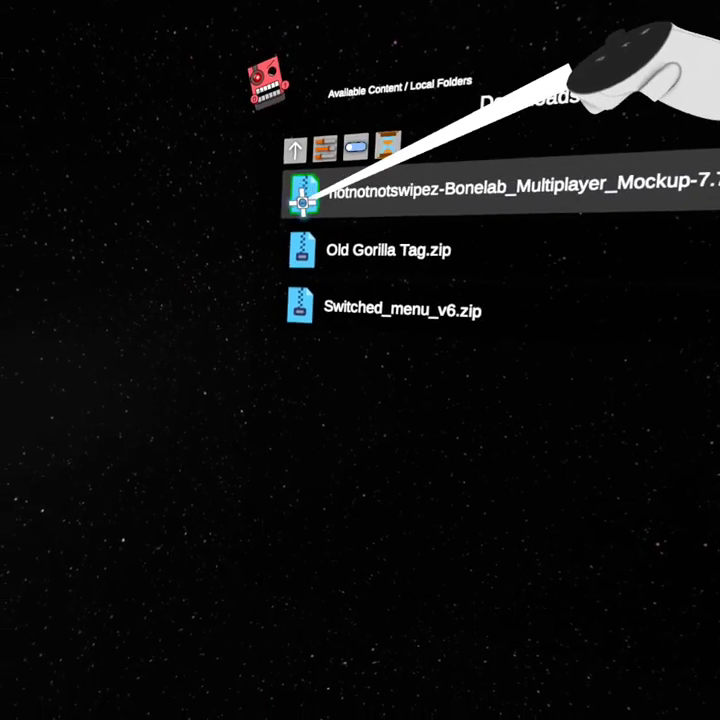
pyautogui.click(320, 190)
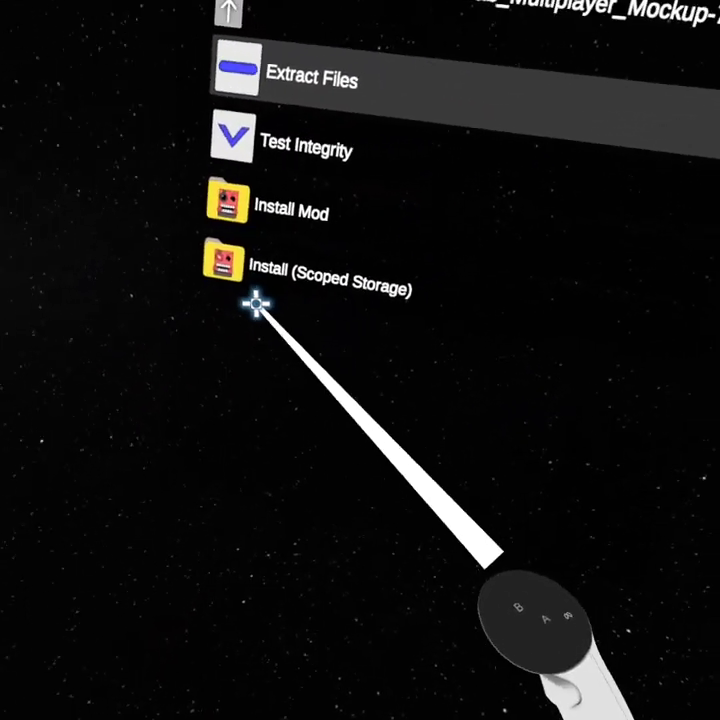